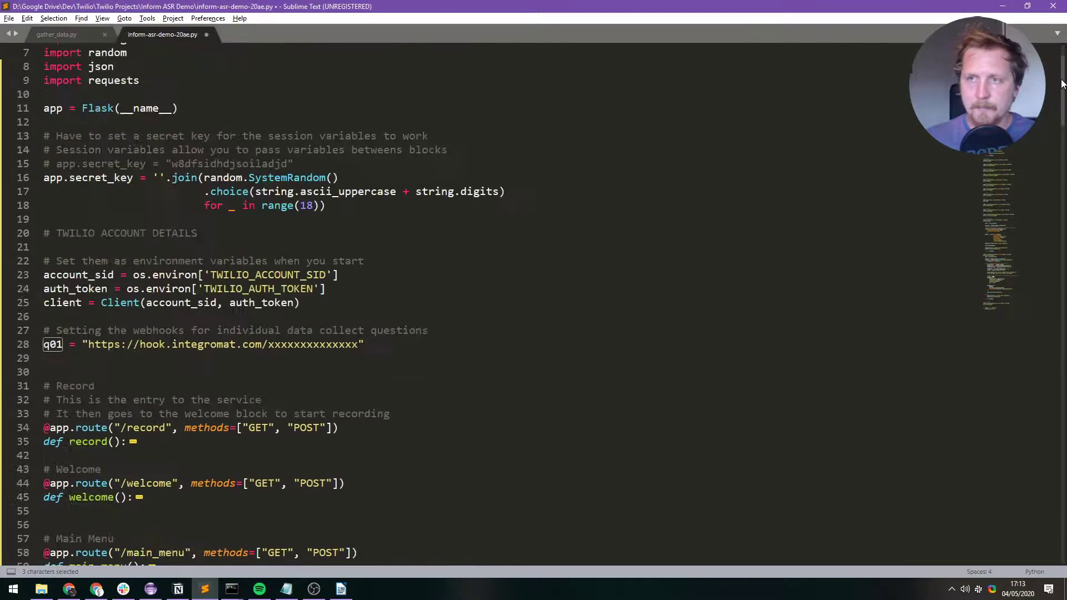
Scroll from the q01 webhook variable near line 28 down to the /collect route near line 549
{"action": "scroll", "scroll_direction": "down", "scroll_amount": 3}
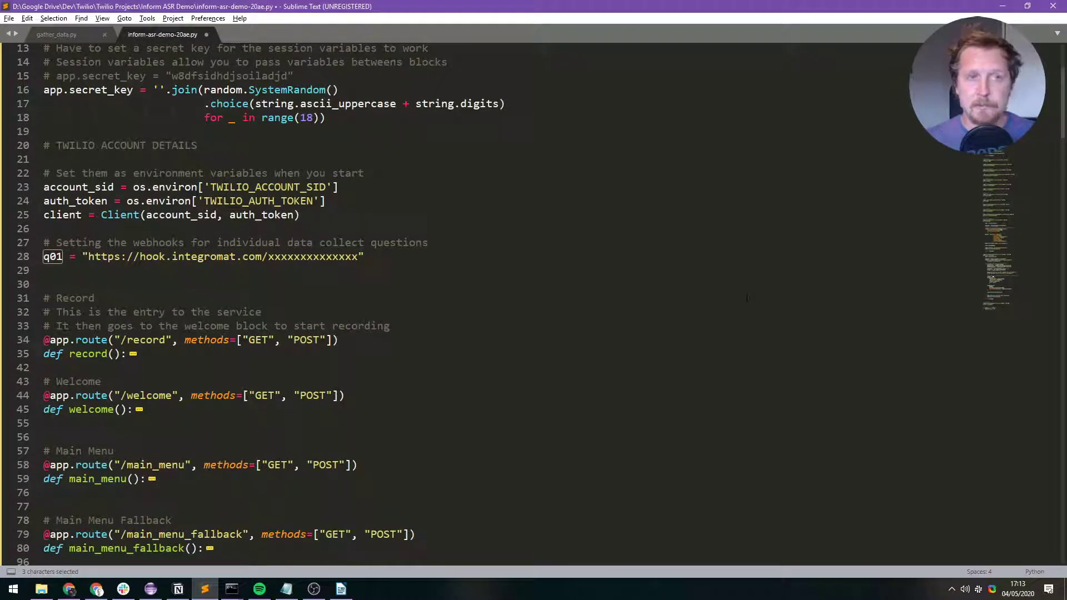
{"action": "scroll", "scroll_direction": "down", "scroll_amount": 3}
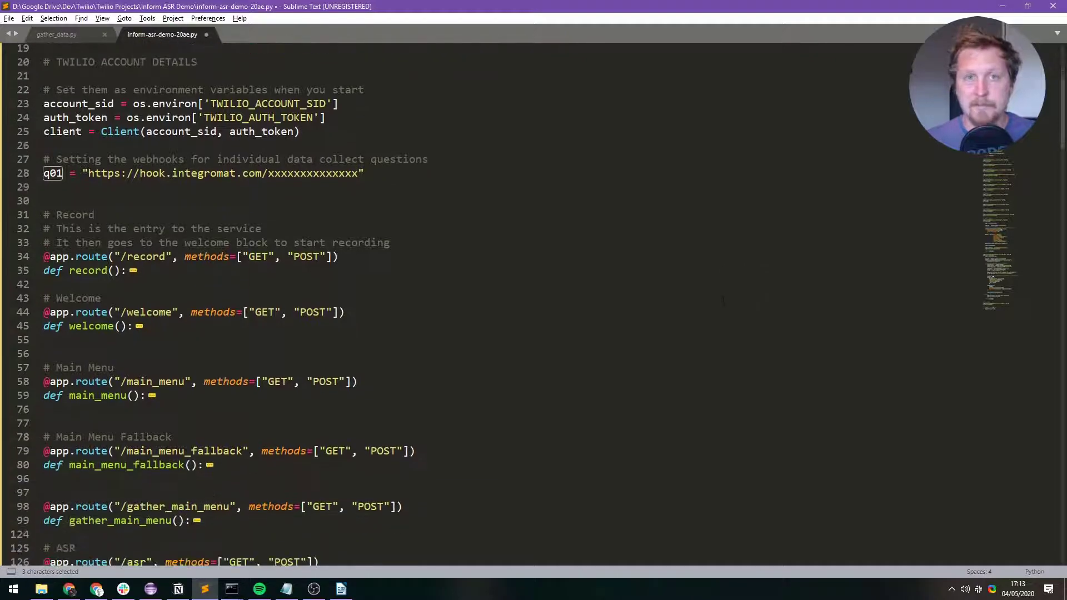
{"action": "scroll", "scroll_direction": "down", "scroll_amount": 3}
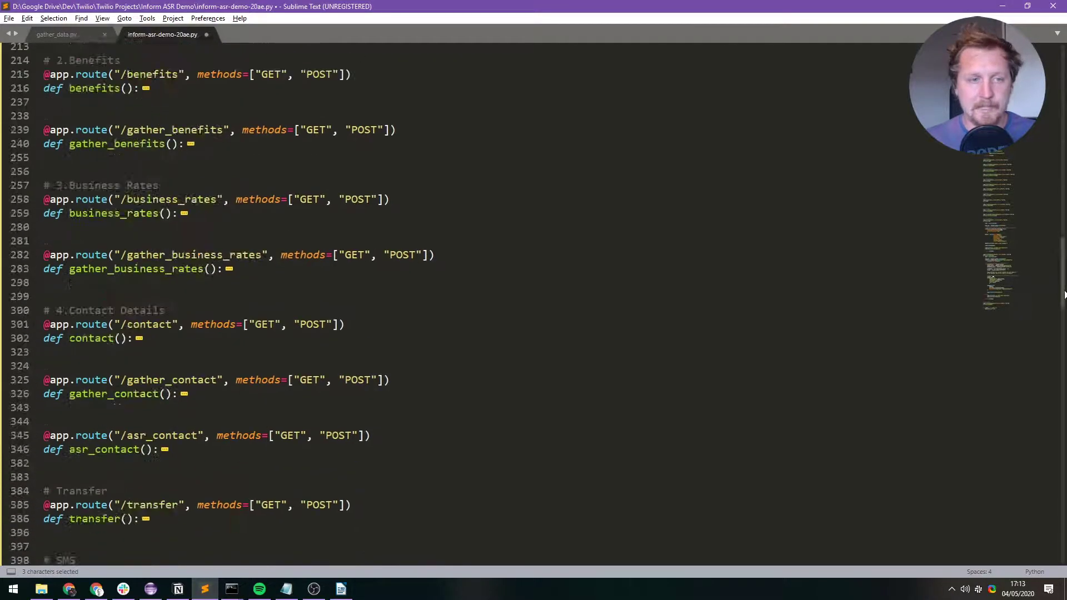
{"action": "scroll", "scroll_direction": "down", "scroll_amount": 3}
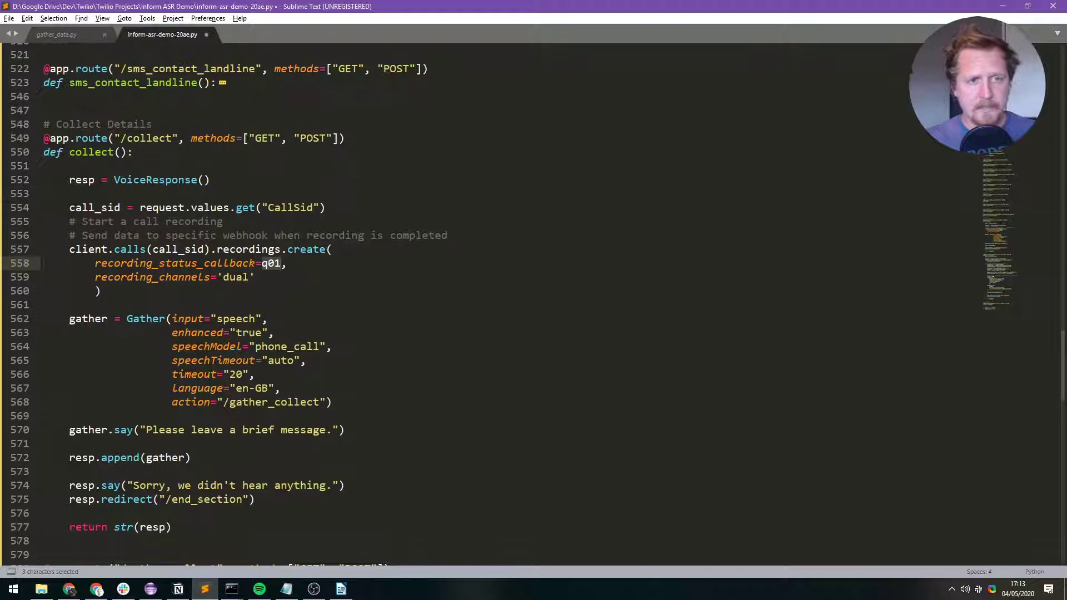
{"action": "scroll", "scroll_direction": "down", "scroll_amount": 3}
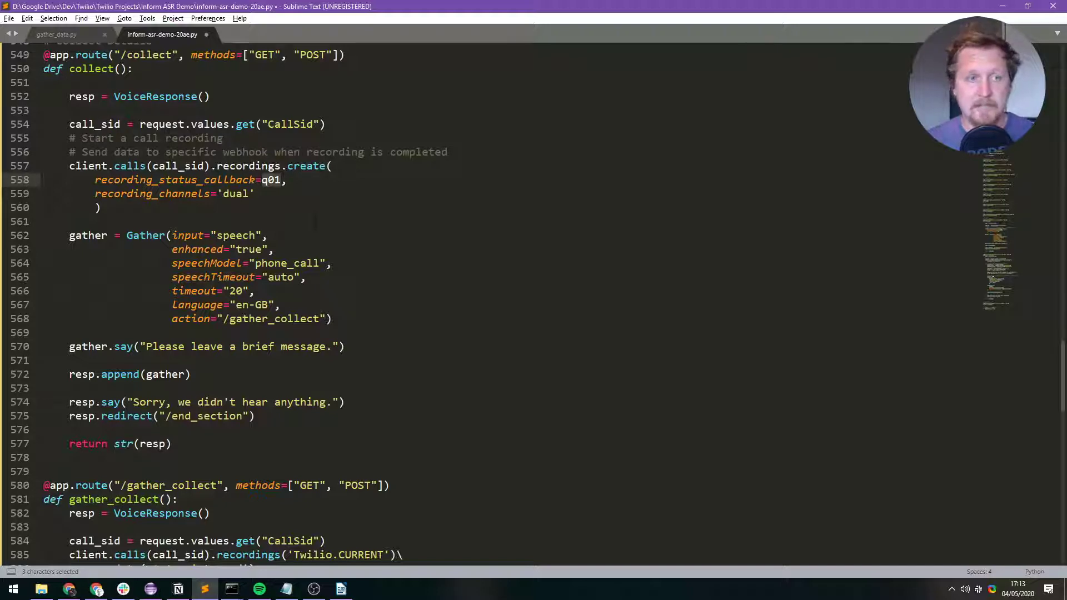
Highlight the recordings.create block and the speech Gather block, then scroll to /gather_collect
{"action": "double_click", "coordinate": [236, 194]}
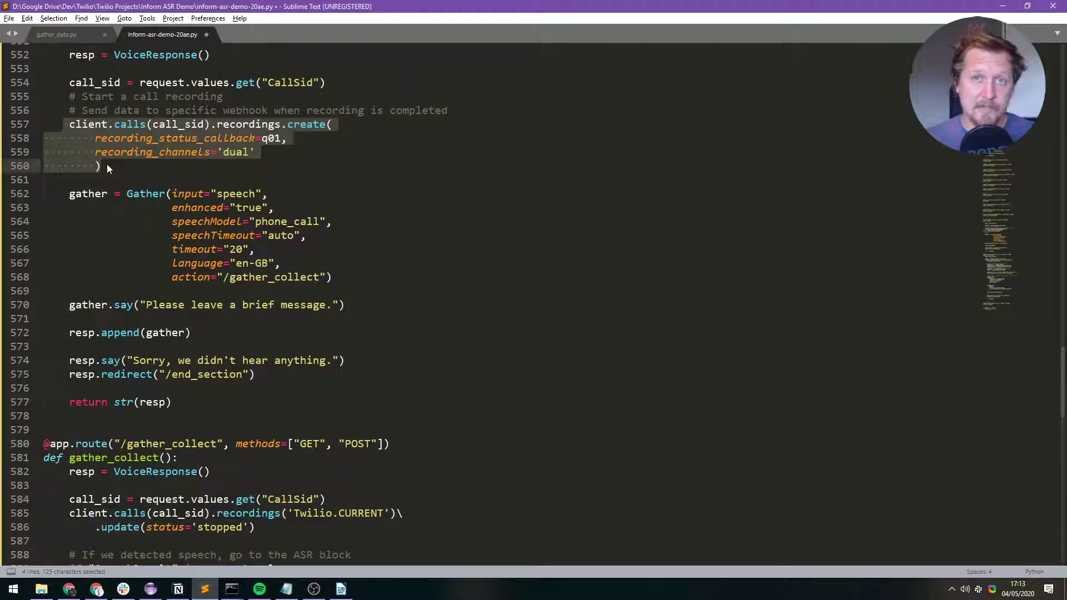
{"action": "left_click", "coordinate": [69, 193]}
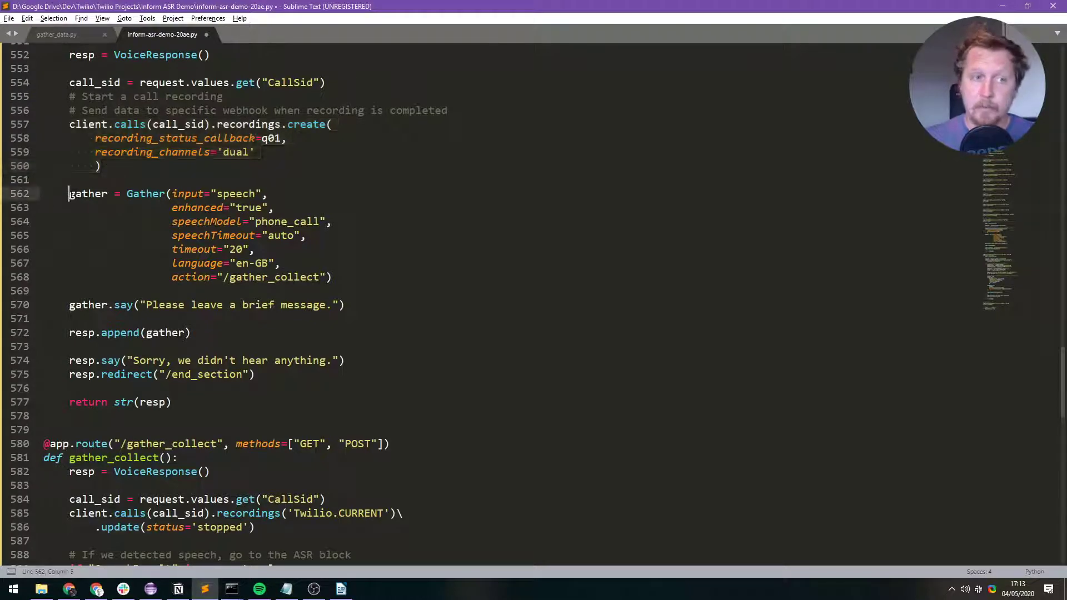
{"action": "left_click_drag", "start_coordinate": [69, 193], "coordinate": [345, 305]}
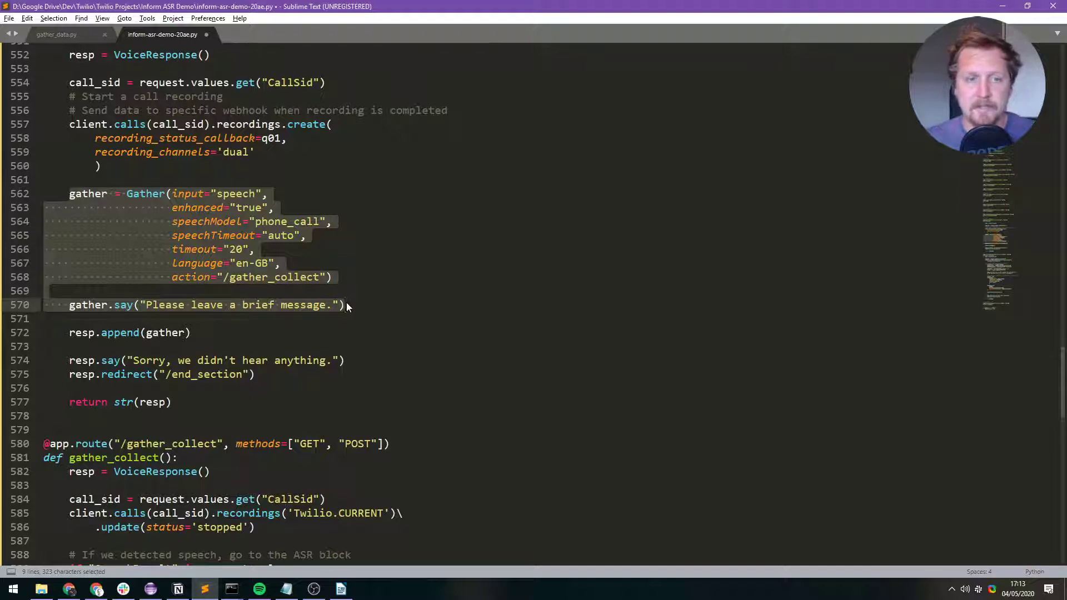
{"action": "left_click", "coordinate": [318, 305]}
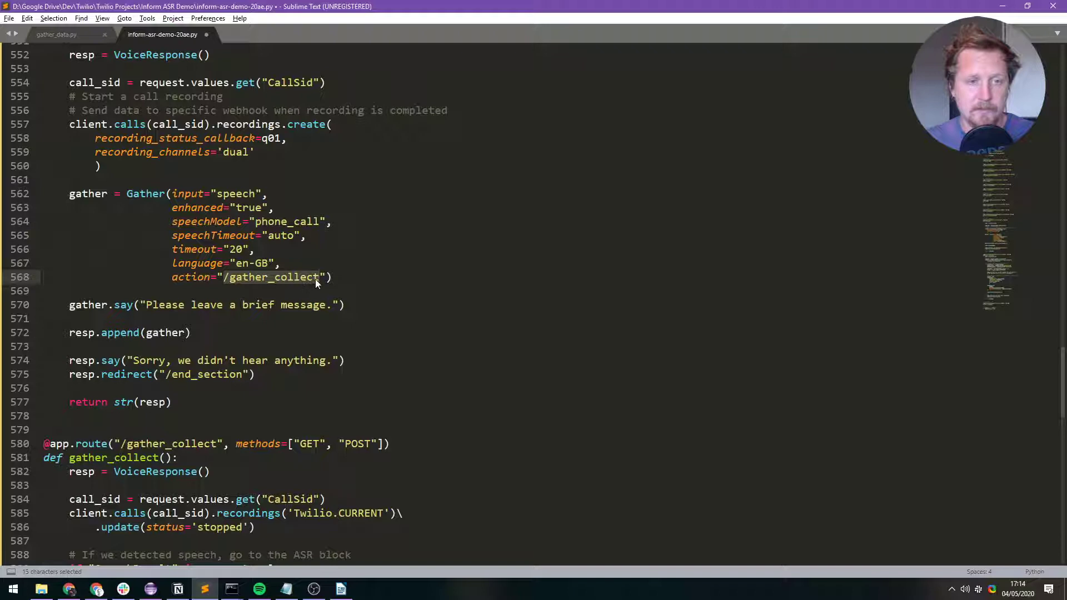
{"action": "scroll", "scroll_direction": "down", "scroll_amount": 3}
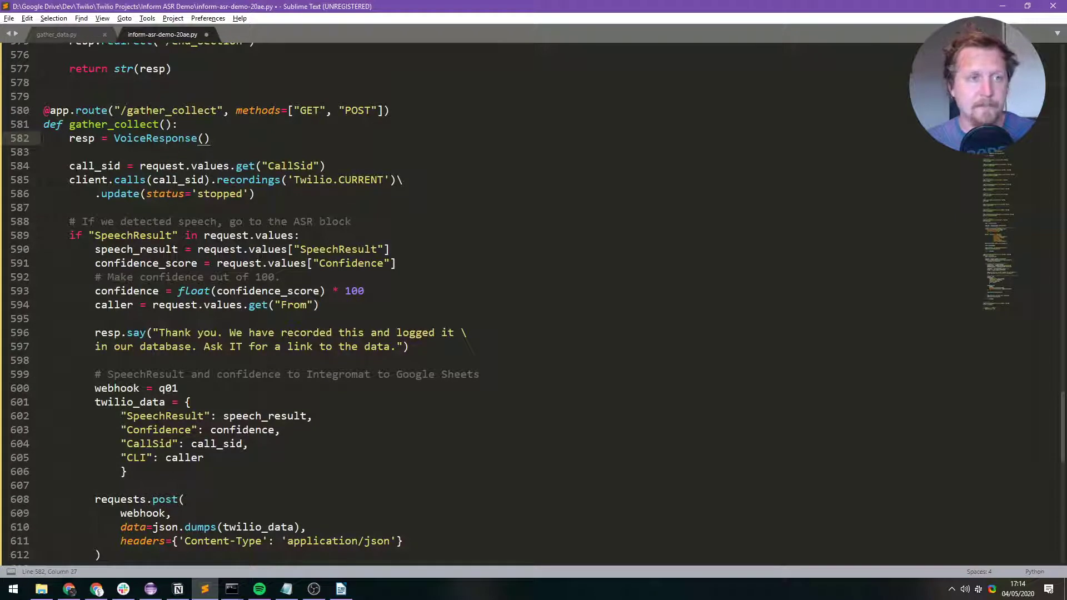
Highlight the update(status='stopped') recording lines, then scroll down to the SpeechResult if-block
{"action": "left_click_drag", "start_coordinate": [69, 180], "coordinate": [257, 193]}
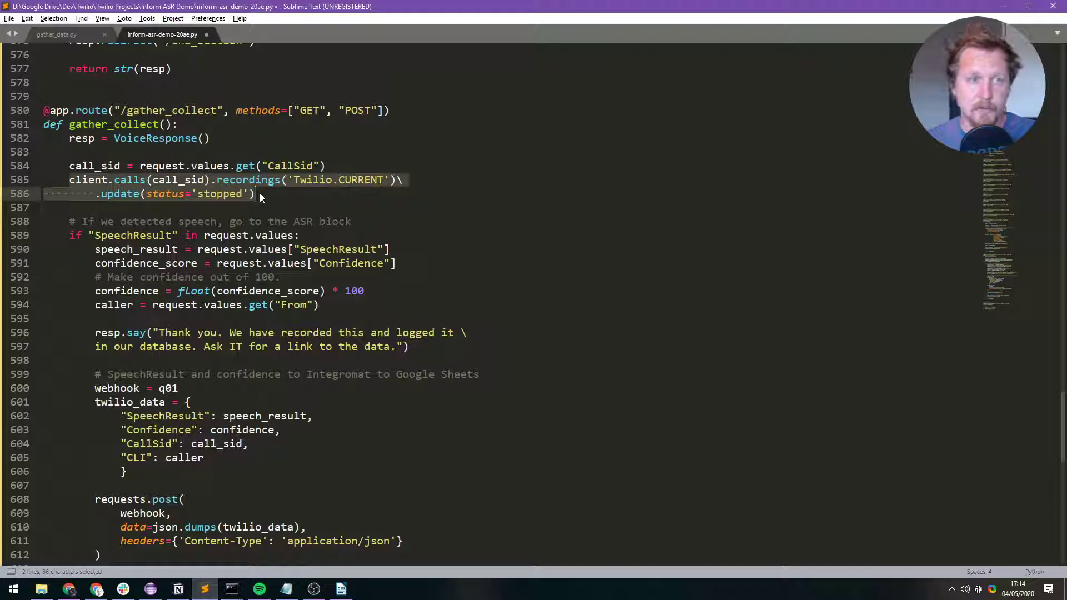
{"action": "left_click", "coordinate": [303, 180]}
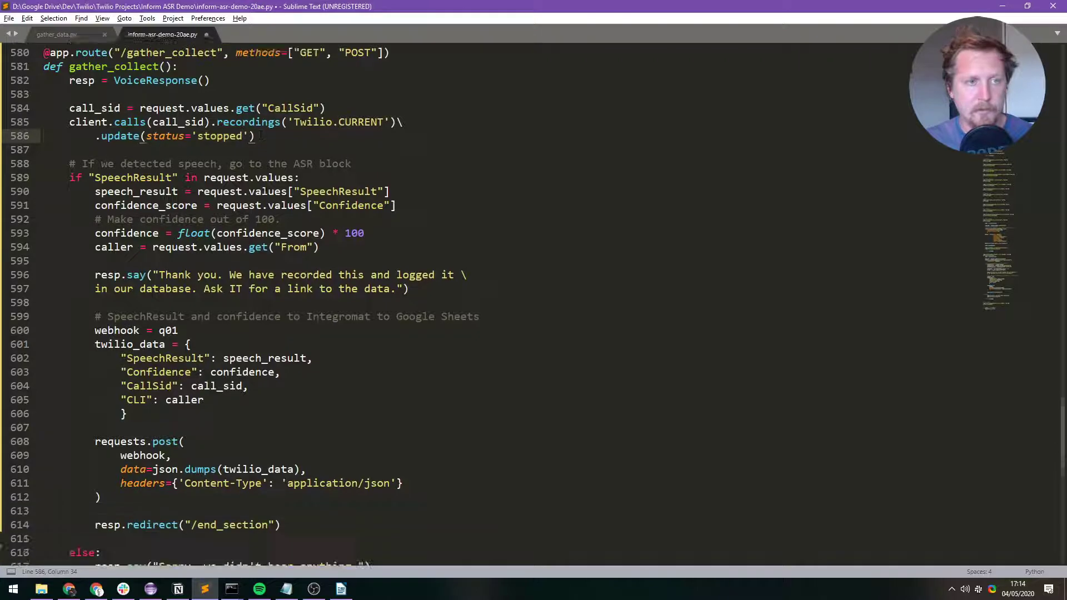
{"action": "scroll", "scroll_direction": "down", "scroll_amount": 3}
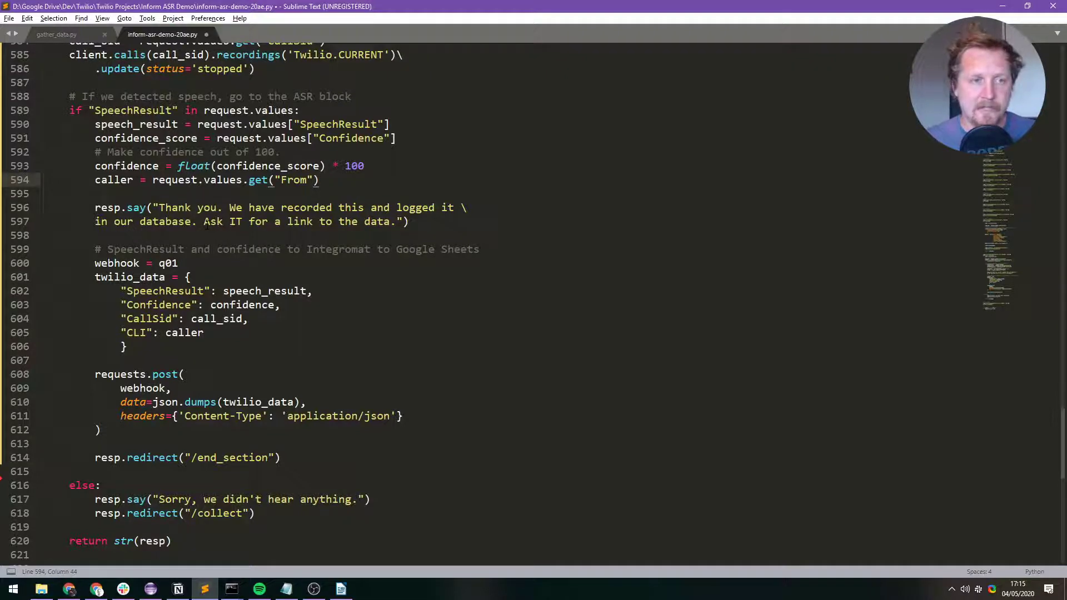
{"action": "scroll", "scroll_direction": "down", "scroll_amount": 3}
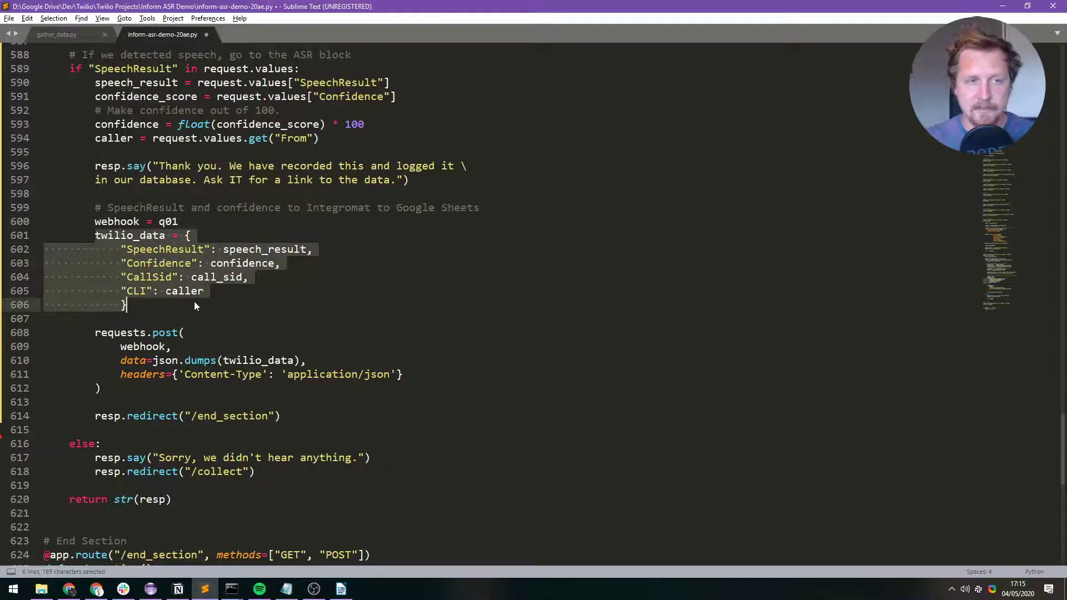
{"action": "double_click", "coordinate": [163, 250]}
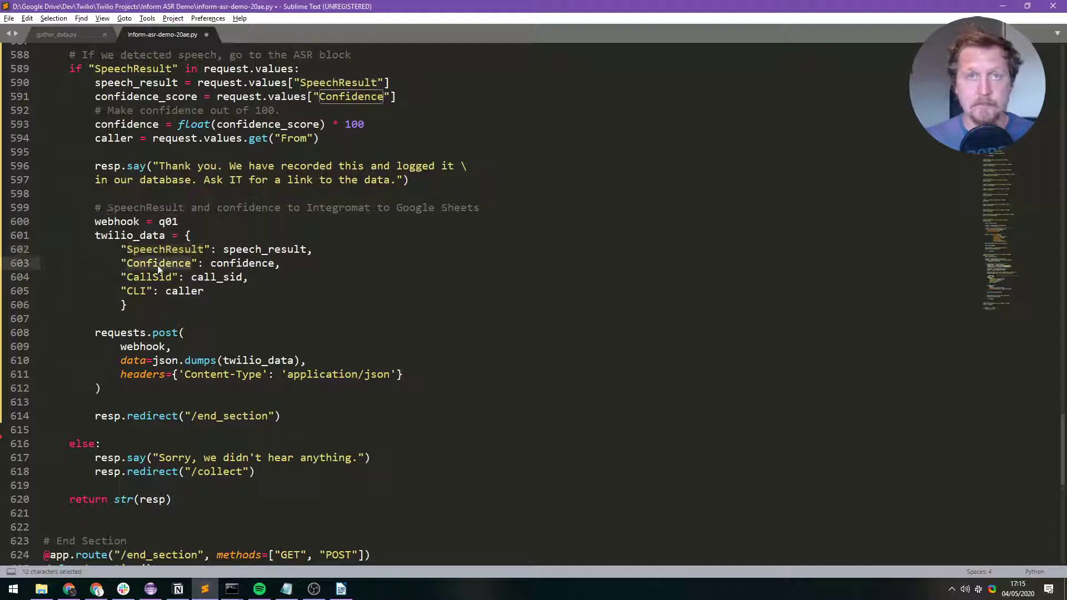
{"action": "double_click", "coordinate": [148, 276]}
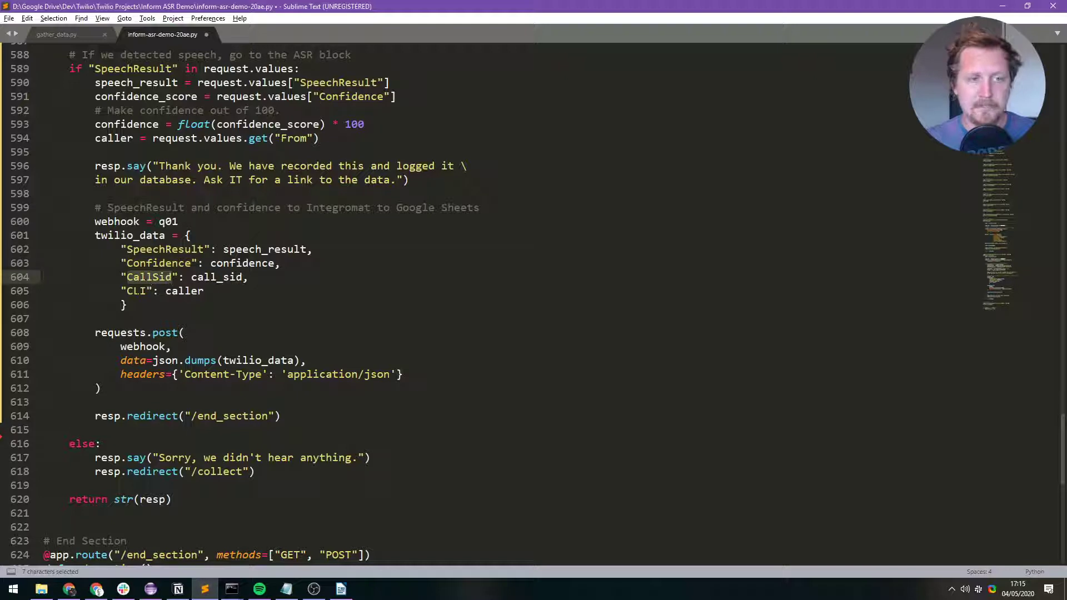
{"action": "double_click", "coordinate": [134, 291]}
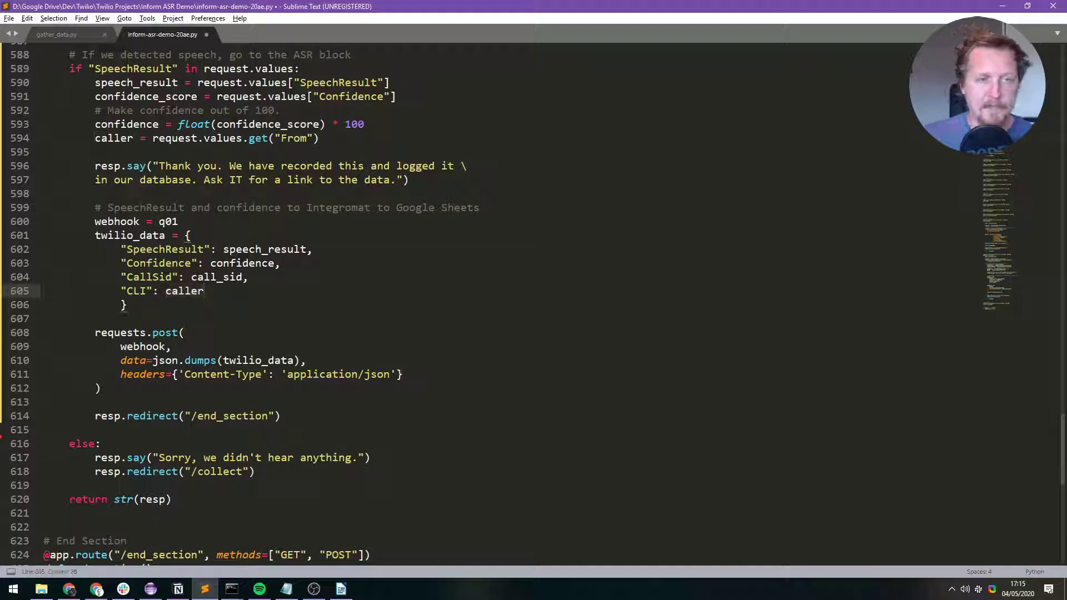
{"action": "left_click_drag", "start_coordinate": [95, 332], "coordinate": [100, 388]}
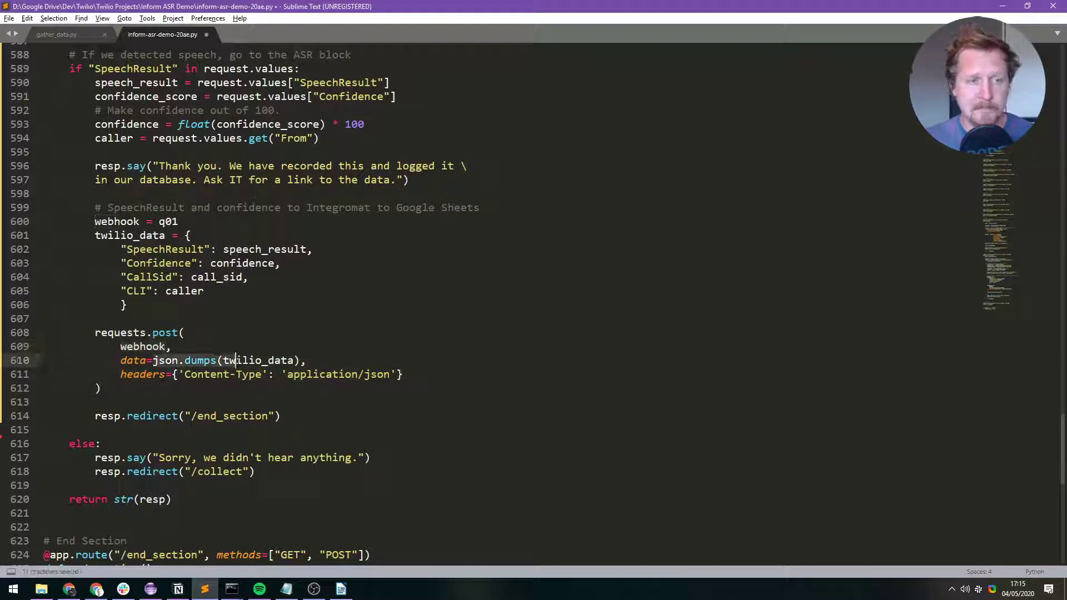
{"action": "double_click", "coordinate": [130, 236]}
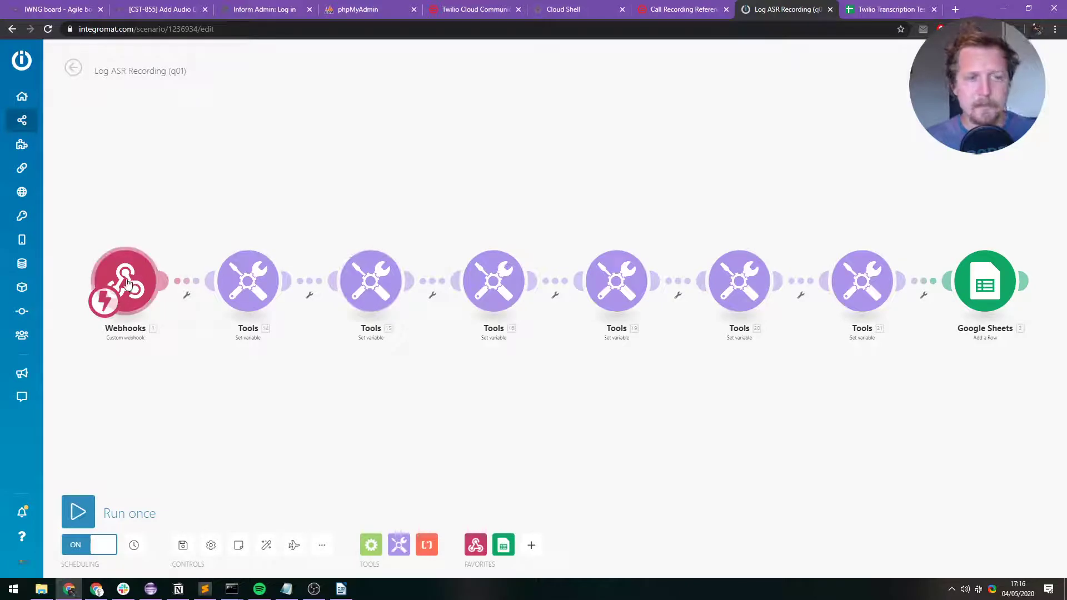
{"action": "mouse_move", "coordinate": [602, 250]}
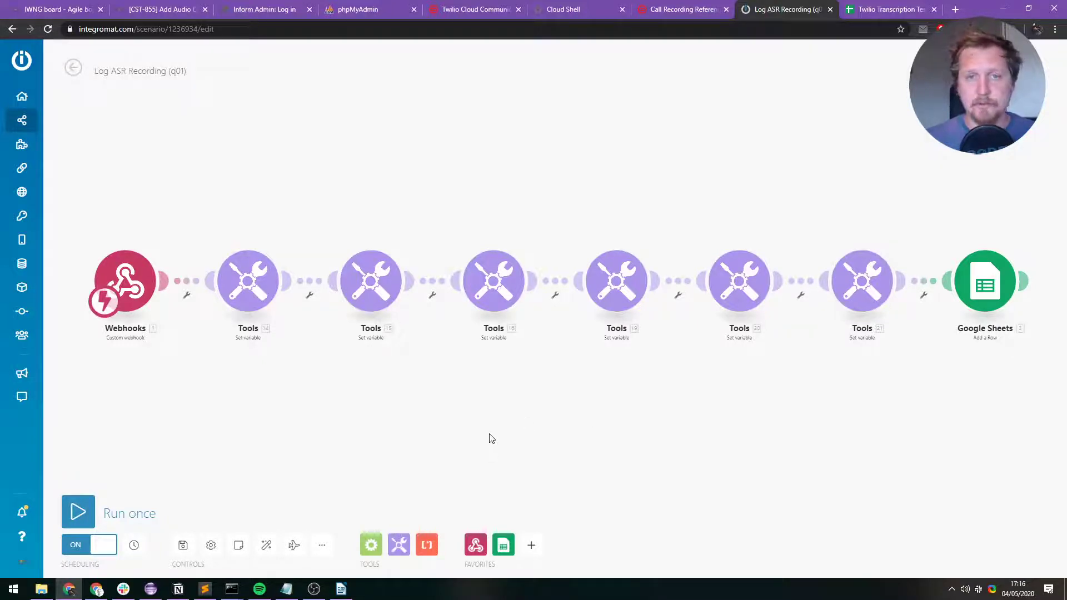
{"action": "mouse_move", "coordinate": [982, 440]}
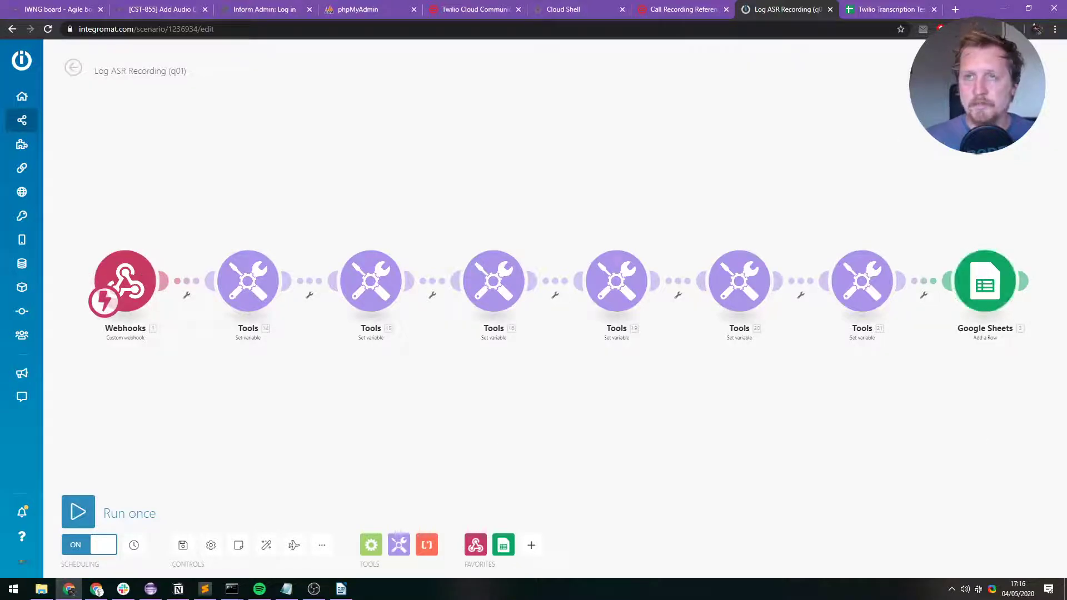
Switch to the 'Twilio Transcription Test' browser tab showing the logged calls sheet
{"action": "left_click", "coordinate": [888, 10]}
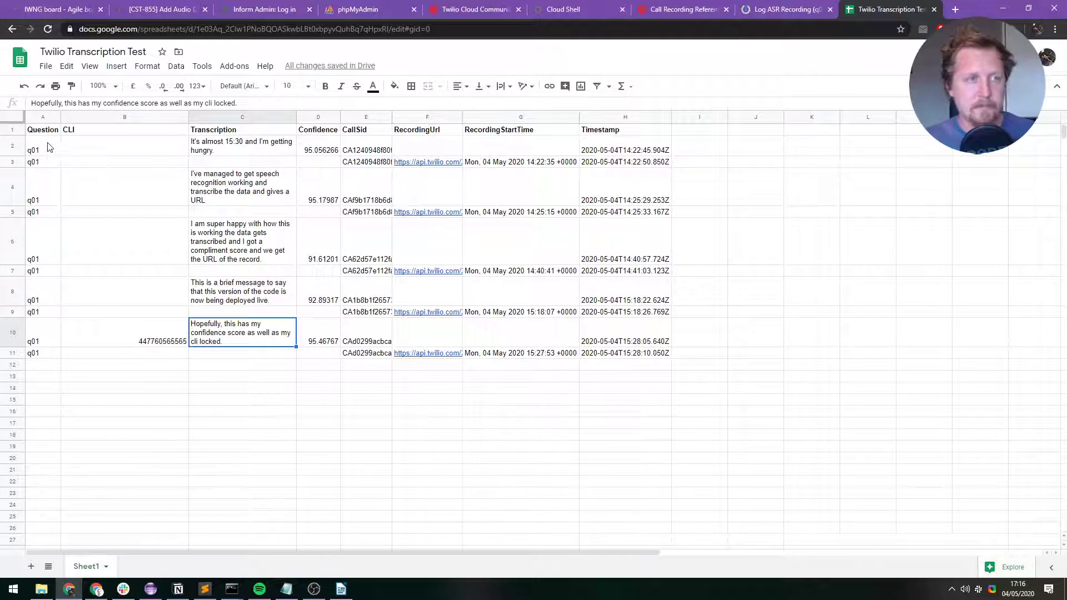
{"action": "left_click", "coordinate": [43, 352]}
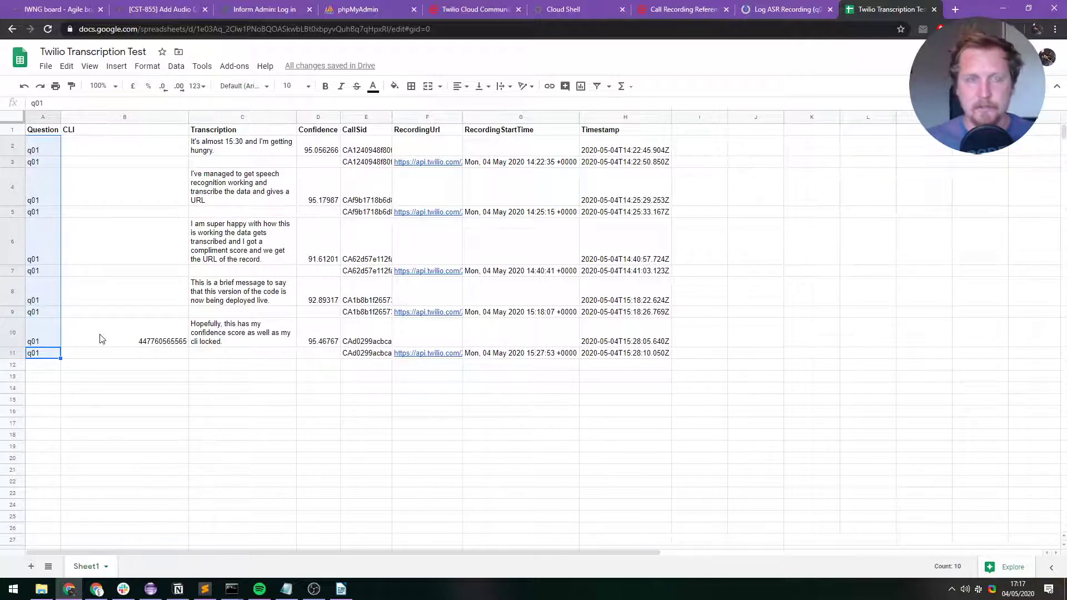
{"action": "mouse_move", "coordinate": [197, 161]}
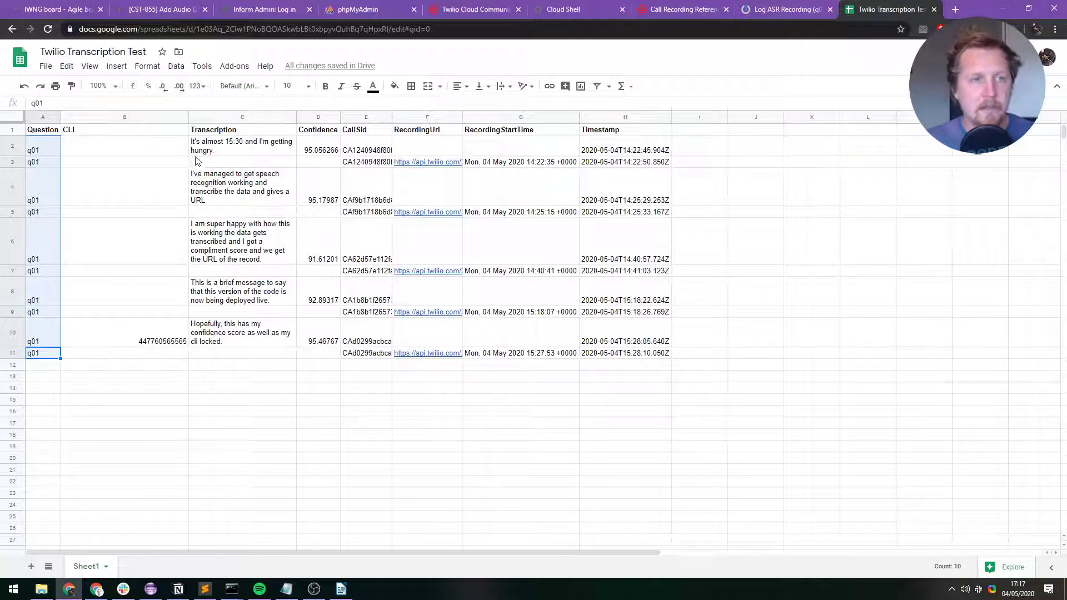
{"action": "left_click", "coordinate": [124, 333]}
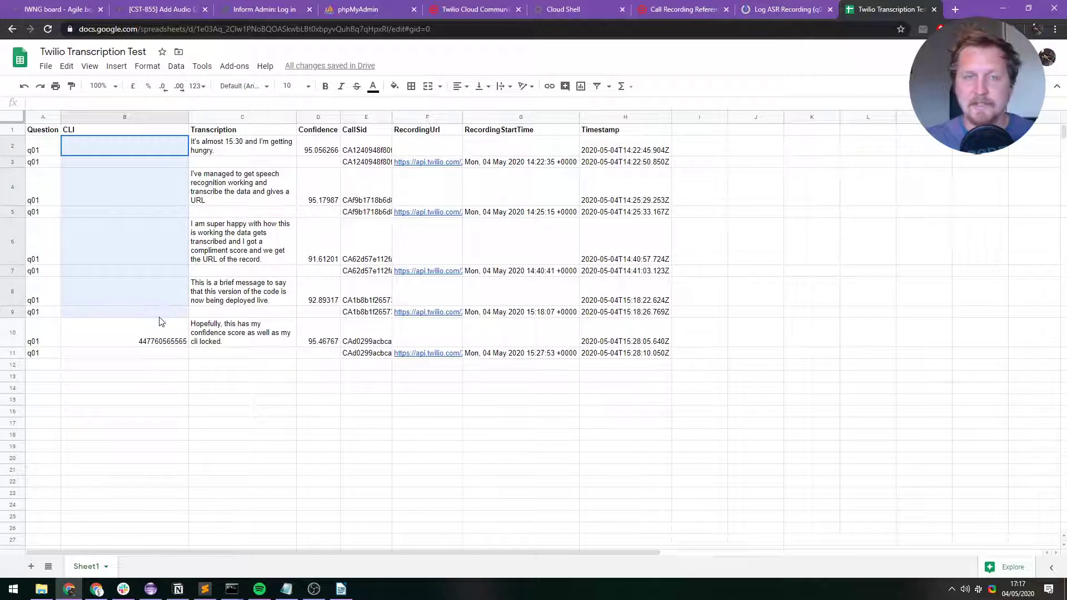
{"action": "left_click", "coordinate": [242, 146]}
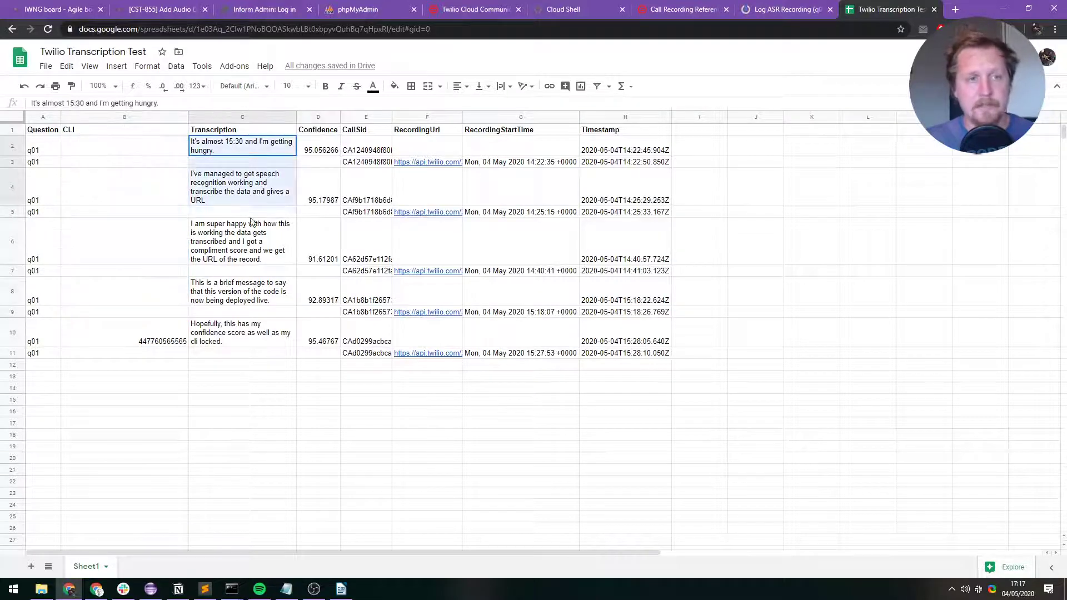
{"action": "left_click", "coordinate": [242, 333]}
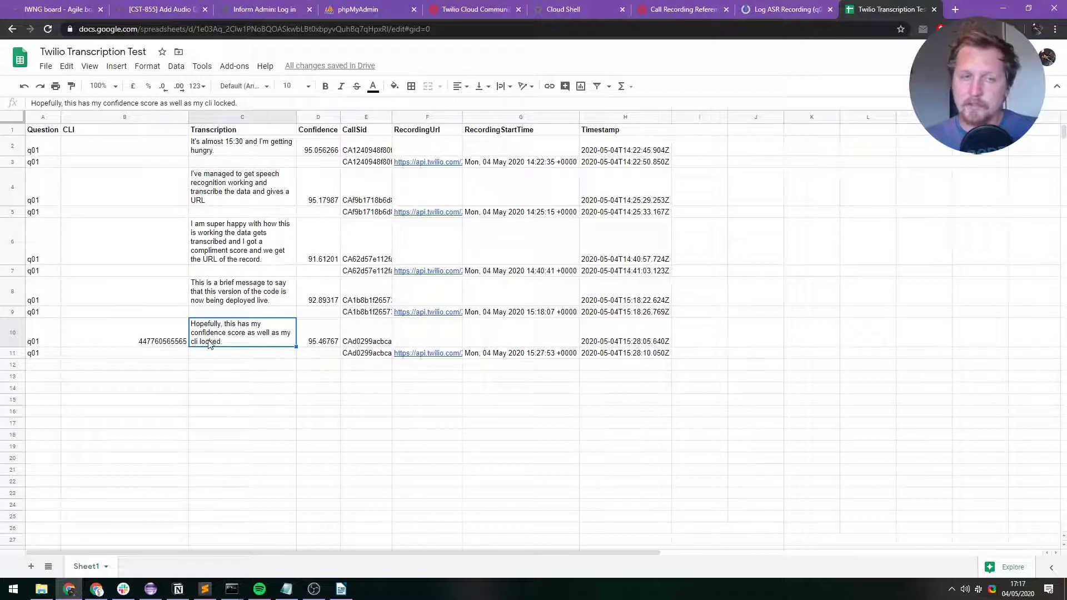
{"action": "mouse_move", "coordinate": [242, 341]}
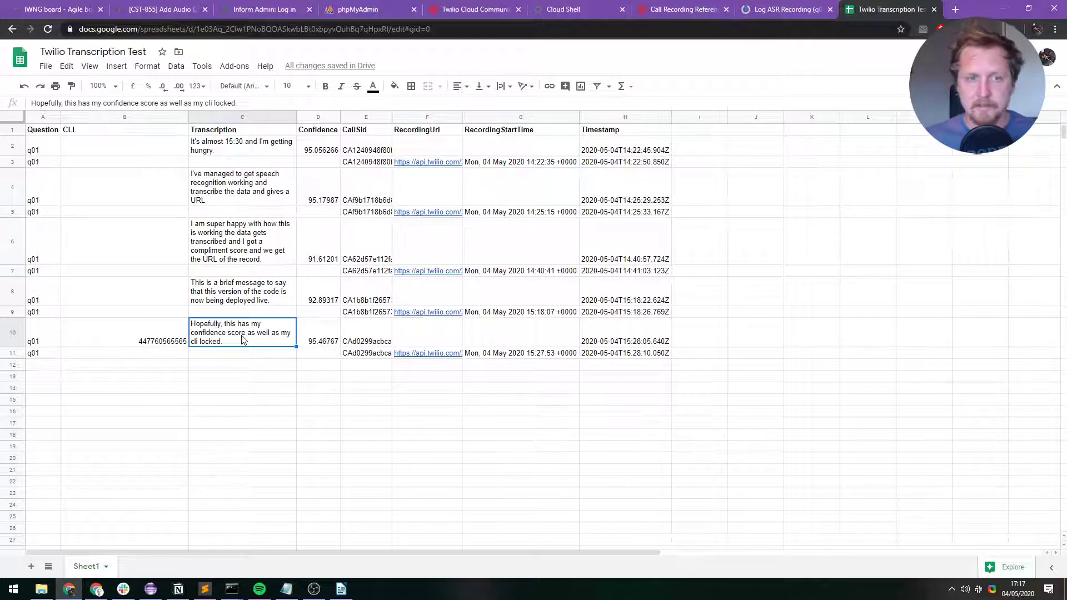
{"action": "left_click", "coordinate": [318, 341]}
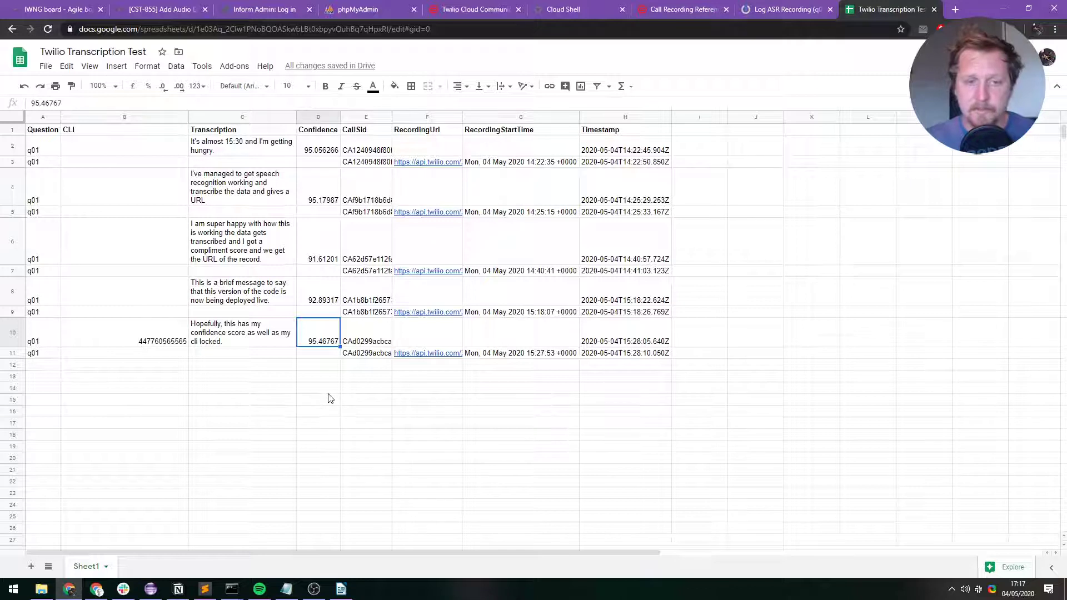
{"action": "left_click", "coordinate": [365, 341]}
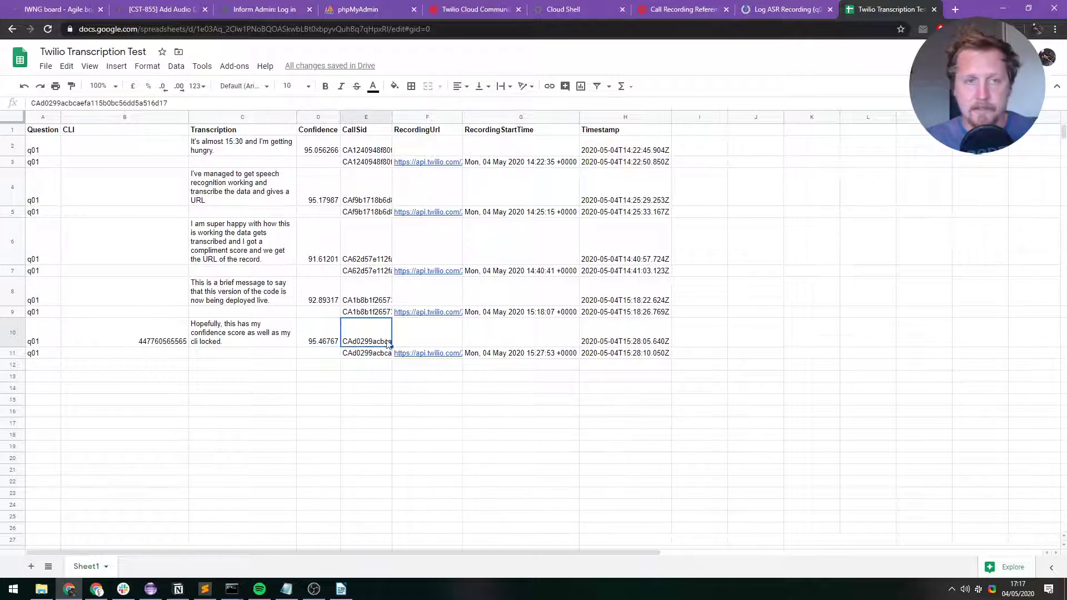
{"action": "left_click", "coordinate": [366, 352]}
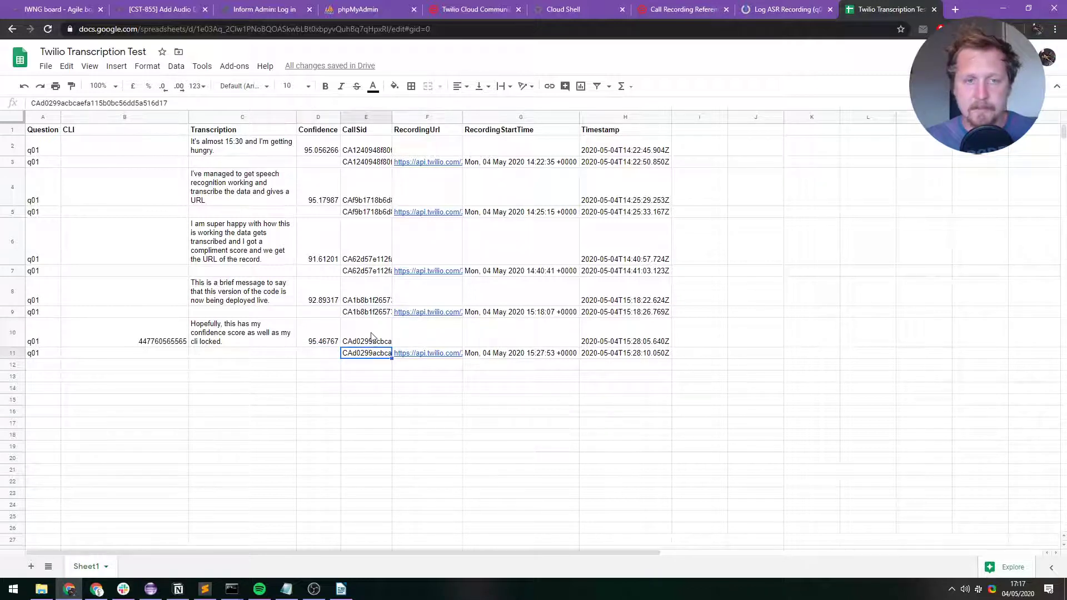
{"action": "left_click", "coordinate": [42, 332]}
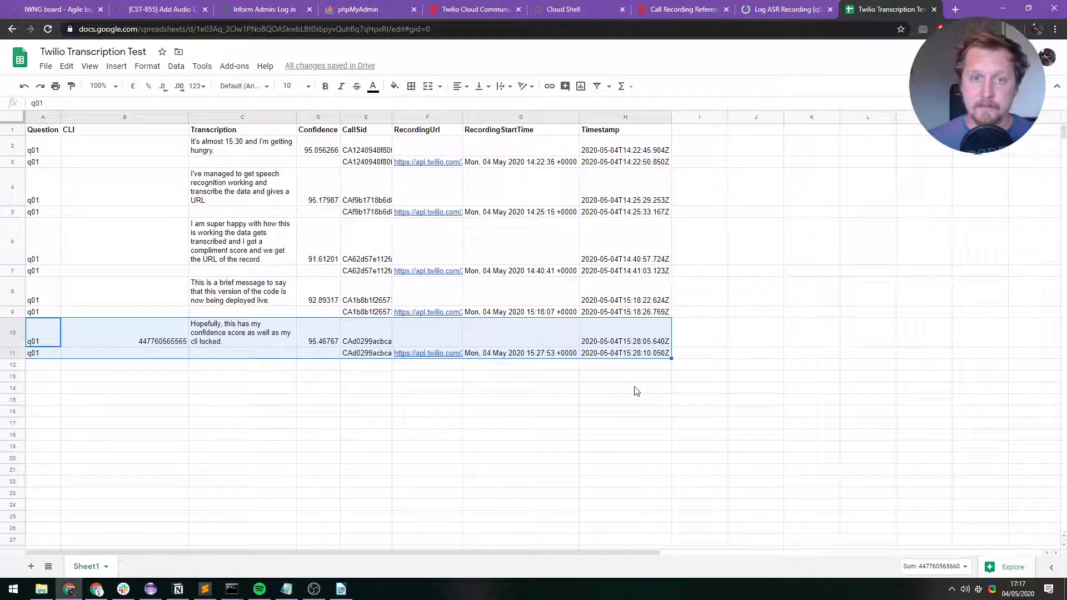
Inspect the latest row's RecordingUrl link and Timestamp cells in the sheet
{"action": "left_click", "coordinate": [427, 334]}
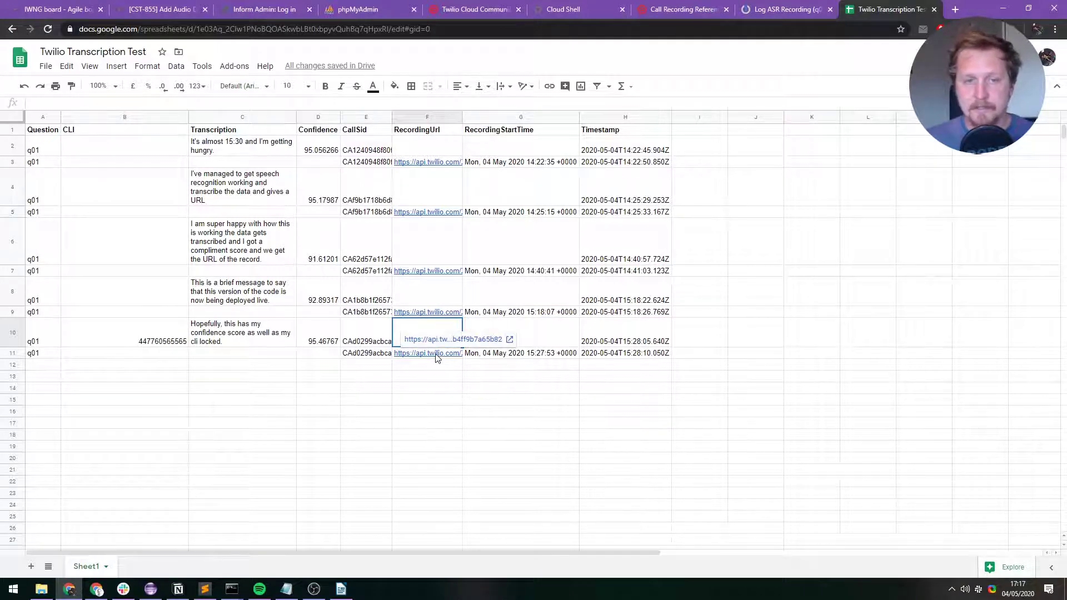
{"action": "left_click", "coordinate": [520, 388]}
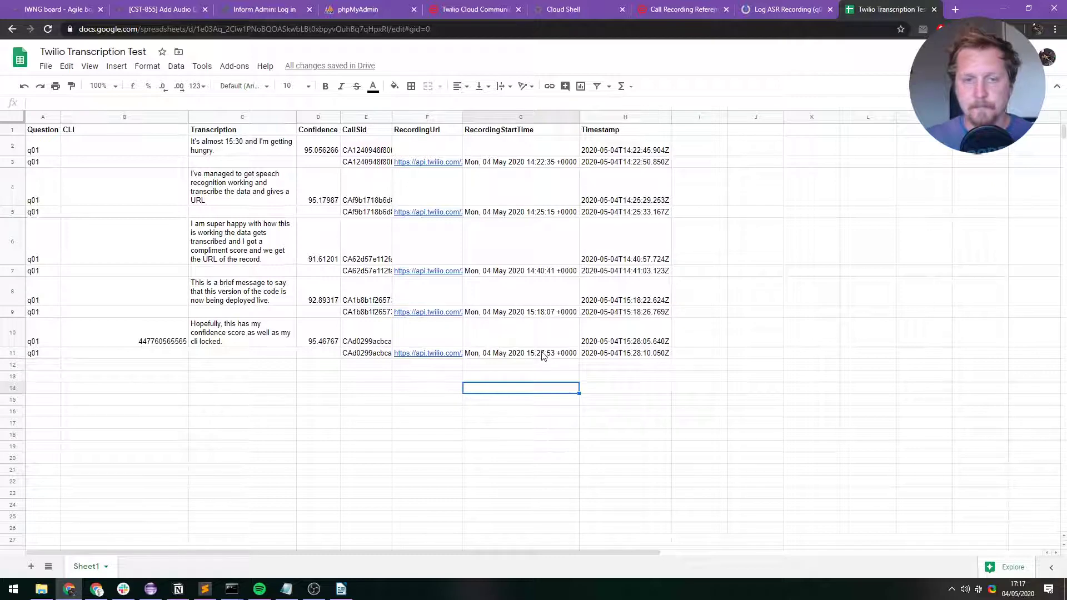
{"action": "left_click", "coordinate": [521, 353]}
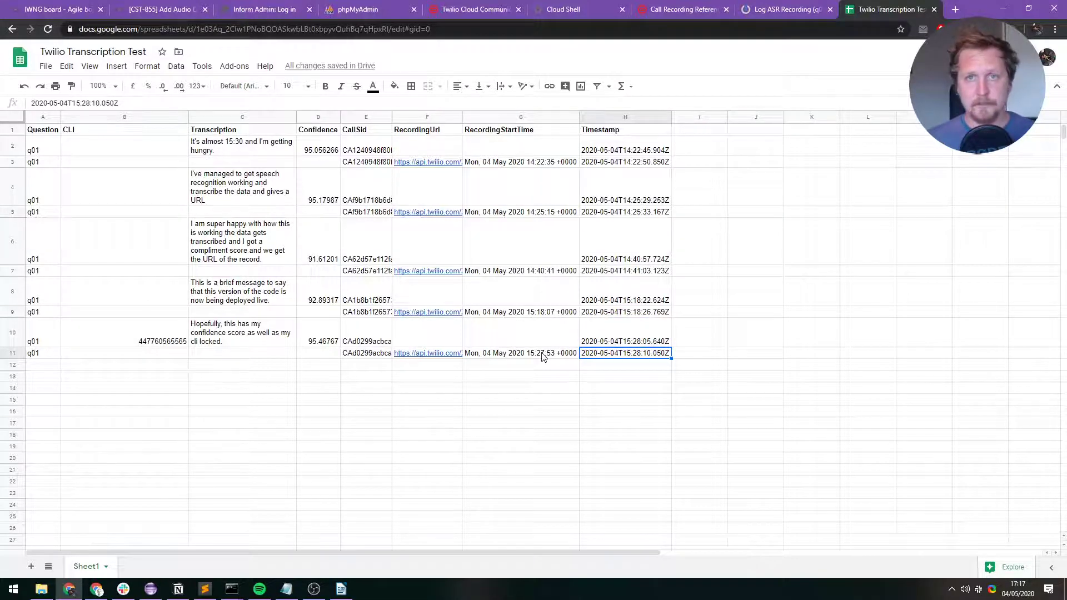
{"action": "left_click", "coordinate": [204, 589]}
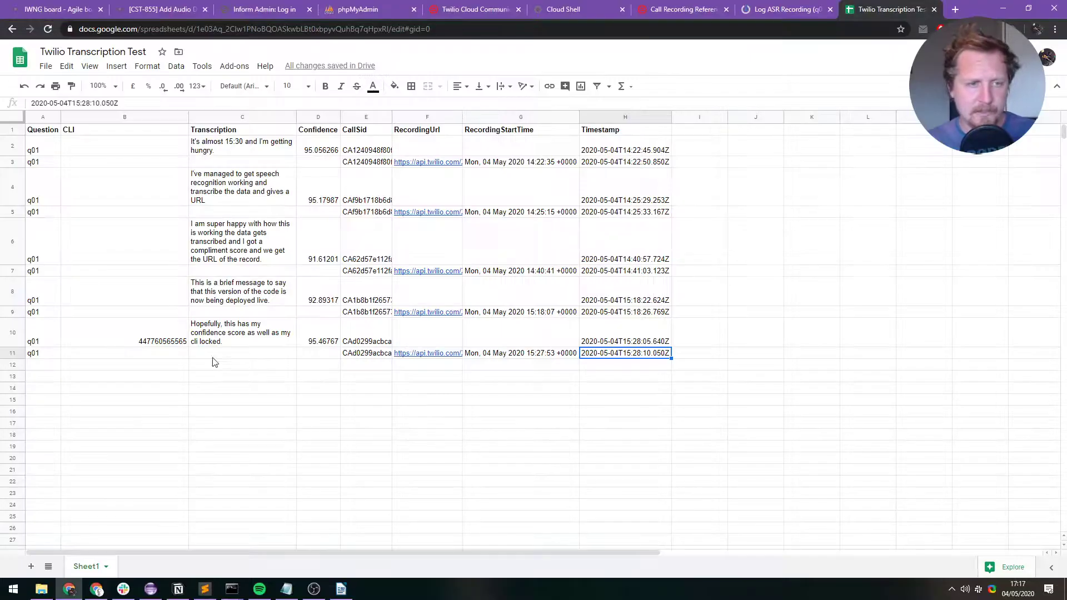
Select rows 10–11 of the latest call, then return to Sublime Text
{"action": "left_click", "coordinate": [243, 332]}
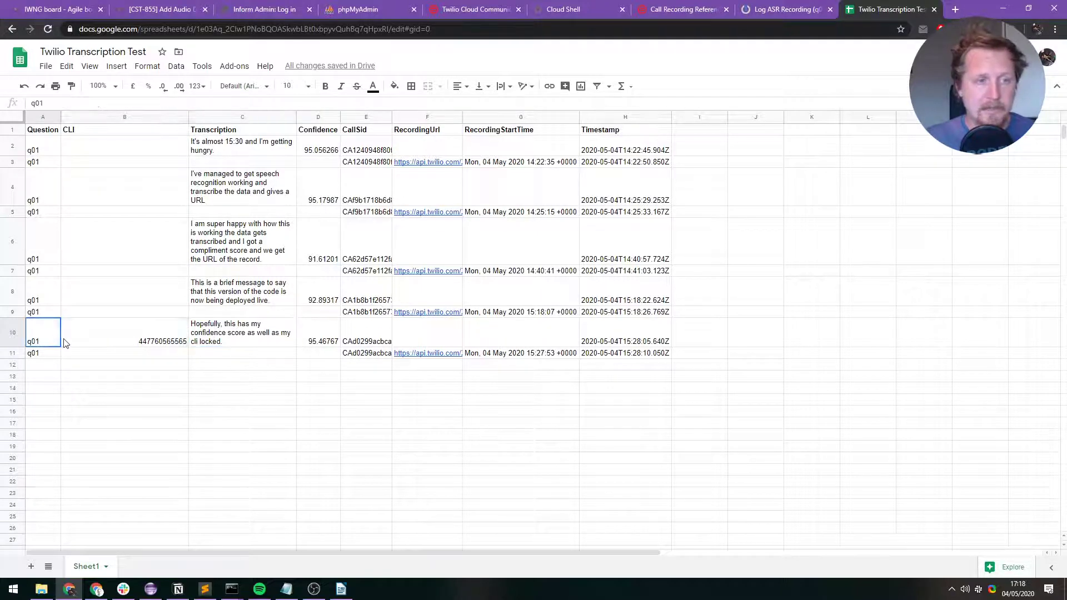
{"action": "left_click_drag", "start_coordinate": [42, 333], "coordinate": [647, 352]}
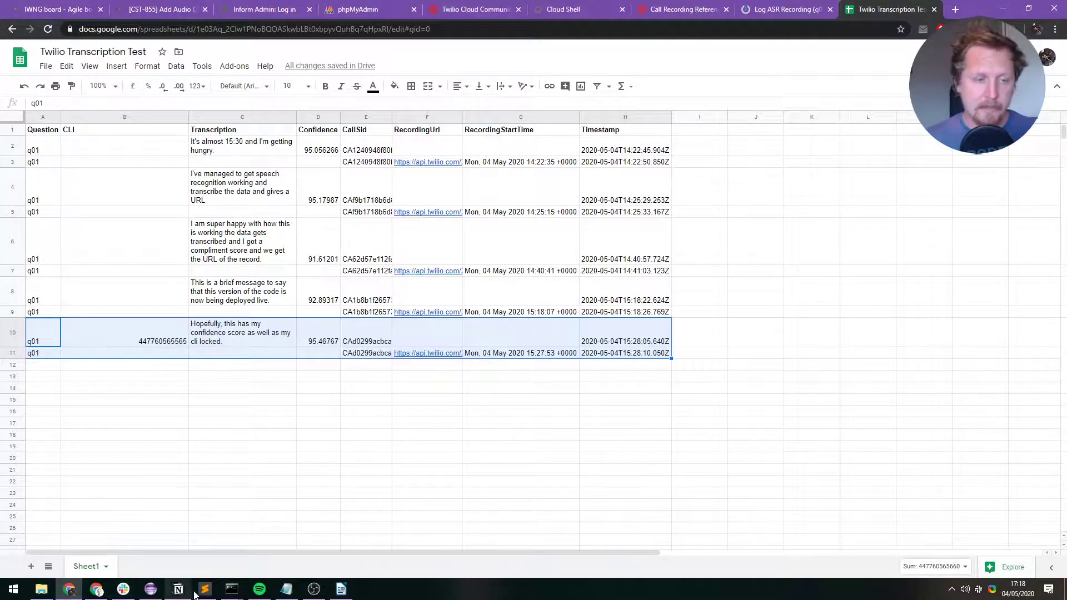
{"action": "left_click", "coordinate": [204, 589]}
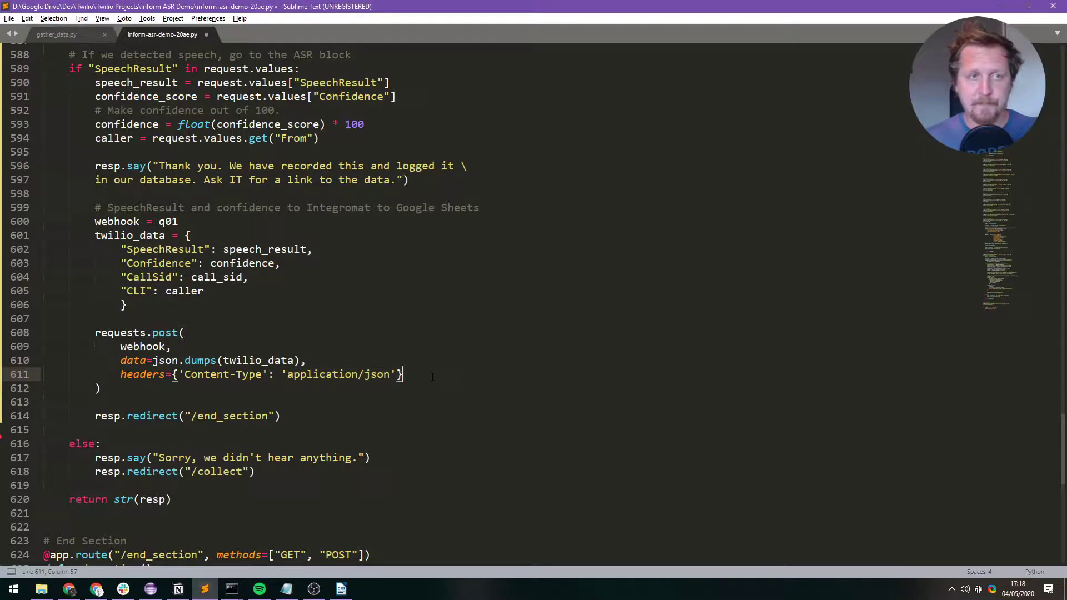